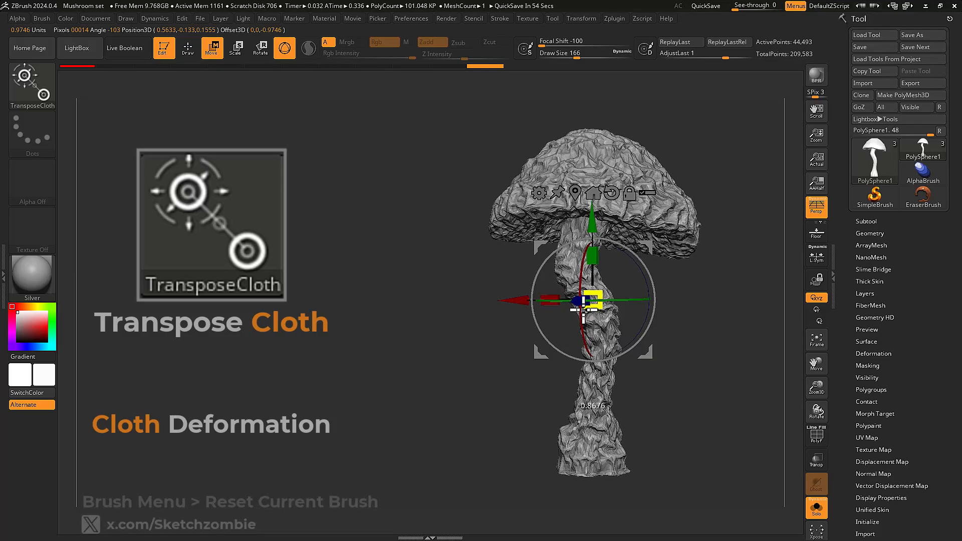
- Bend the wrinkled mushroom's stem downward with the TransposeCloth gizmo for a soft cloth fold
{"action": "left_click_drag", "start_coordinate": [580, 305], "coordinate": [550, 351]}
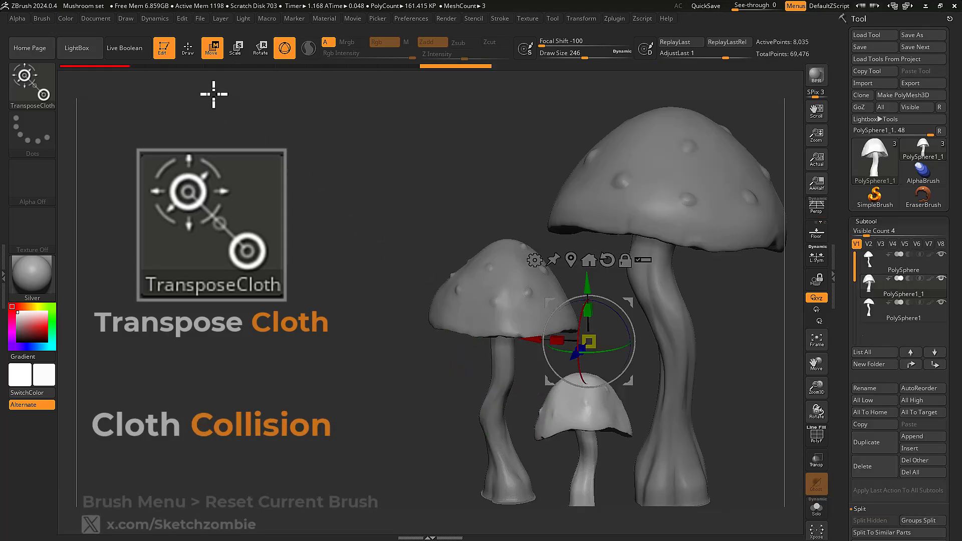
- Push the middle mushroom's cap down with TransposeCloth until it collides with the small mushroom
{"action": "left_click", "coordinate": [154, 18]}
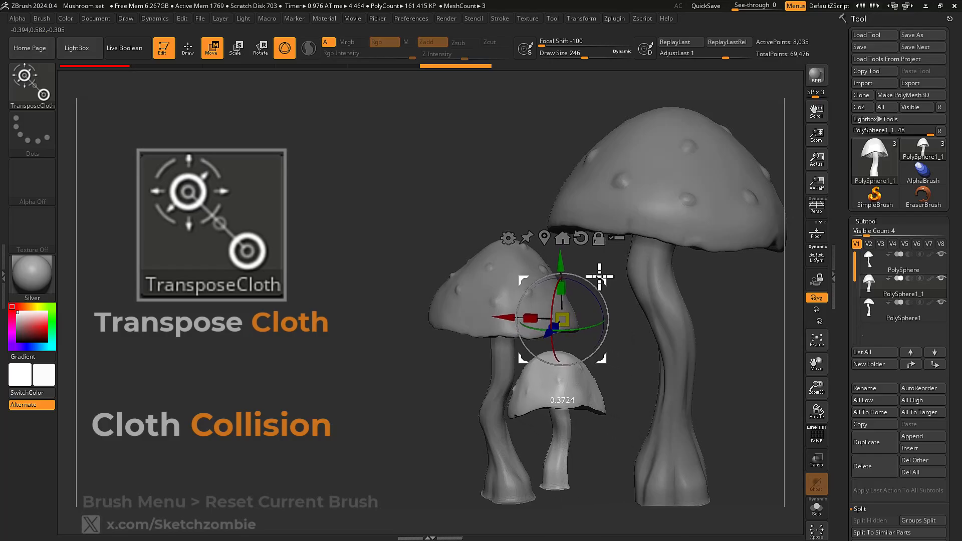
{"action": "left_click_drag", "start_coordinate": [562, 316], "coordinate": [534, 295]}
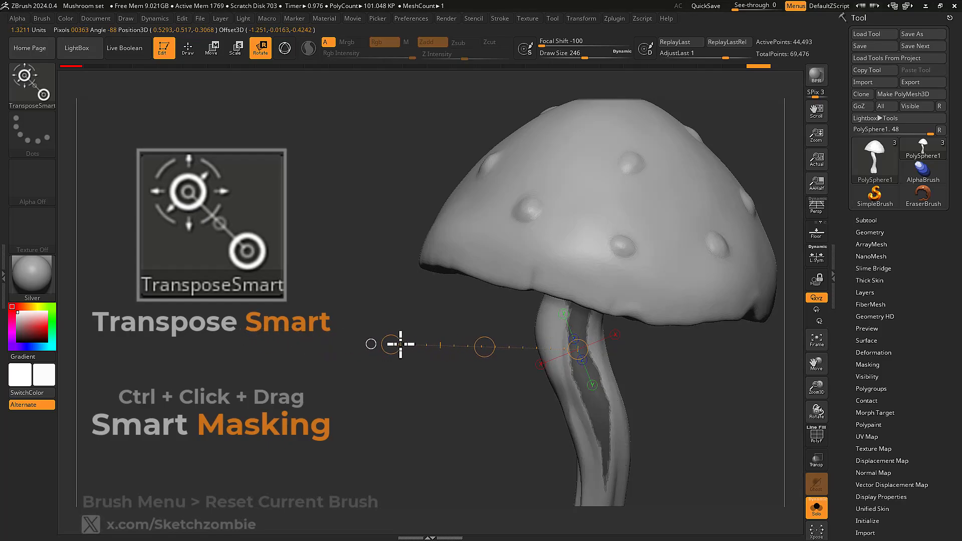
- Smart-mask the mushroom stem up to its edges with TransposeSmart, then move on to the lantern
{"action": "left_click_drag", "start_coordinate": [401, 344], "coordinate": [338, 342]}
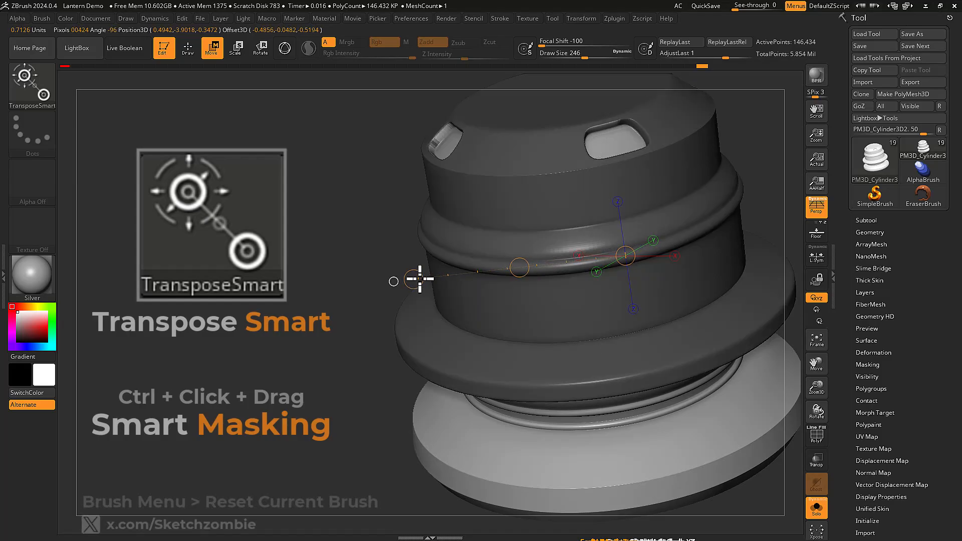
{"action": "left_click", "coordinate": [874, 156]}
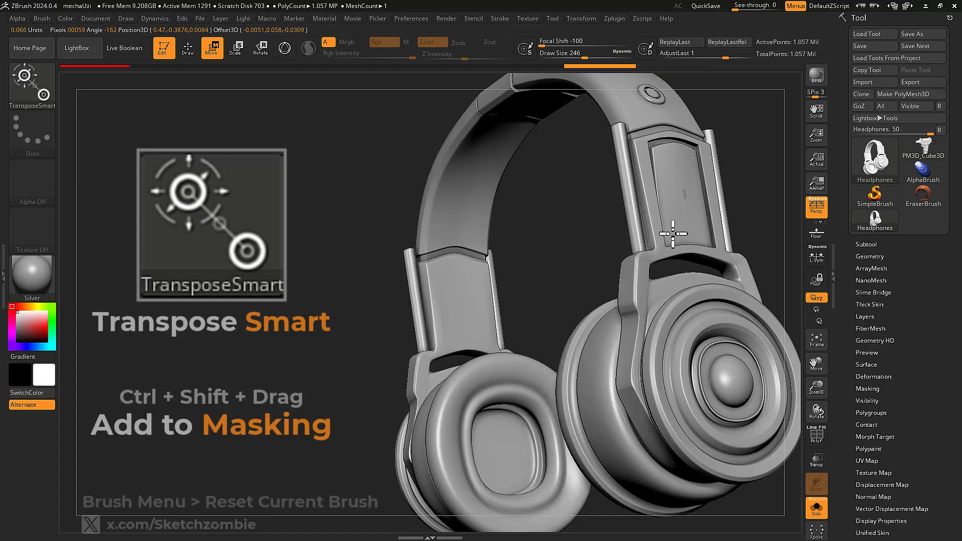